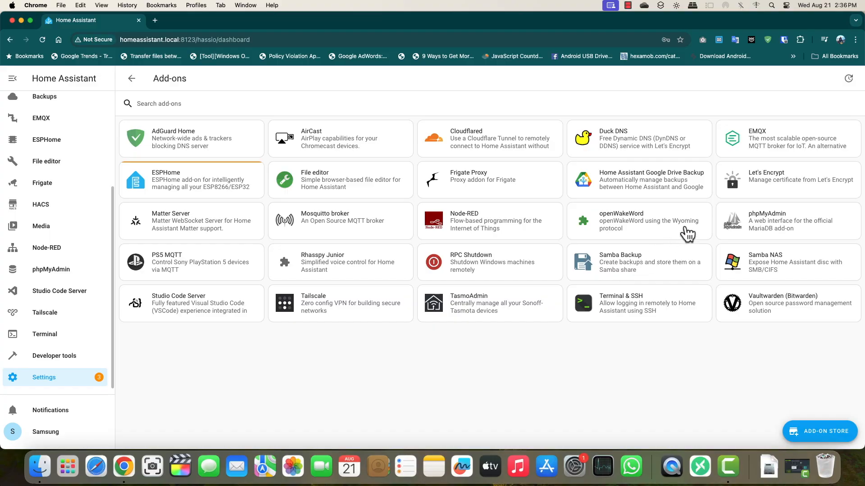
mouse_move(210, 199)
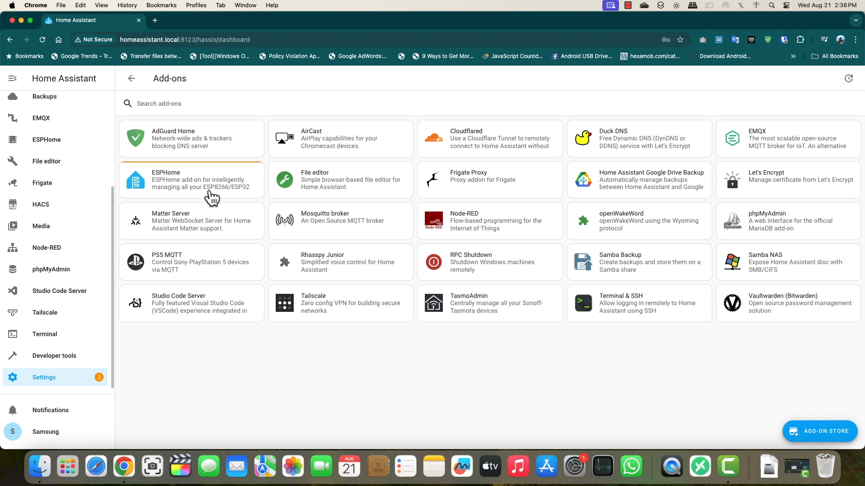
- Enter the ESPHome add-on dashboard from the Add-ons page
click(191, 179)
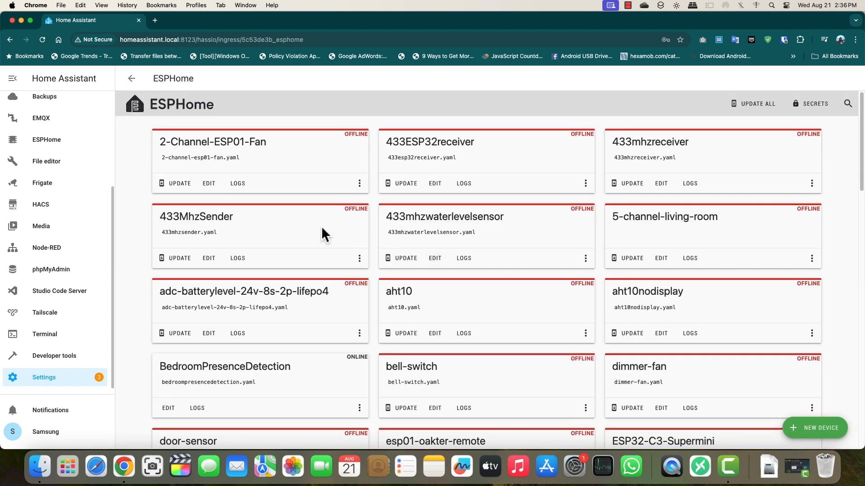
- Create a new device named BedroomPresenceDetection, pick its board and skip installation
click(815, 428)
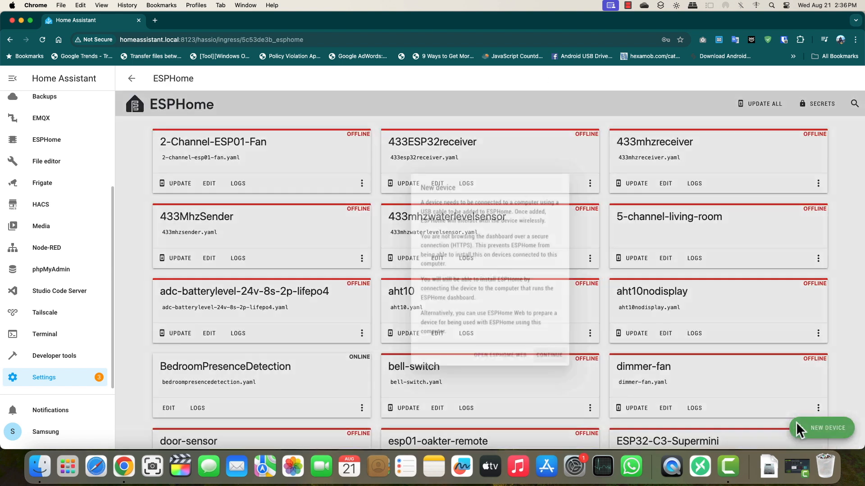
click(821, 428)
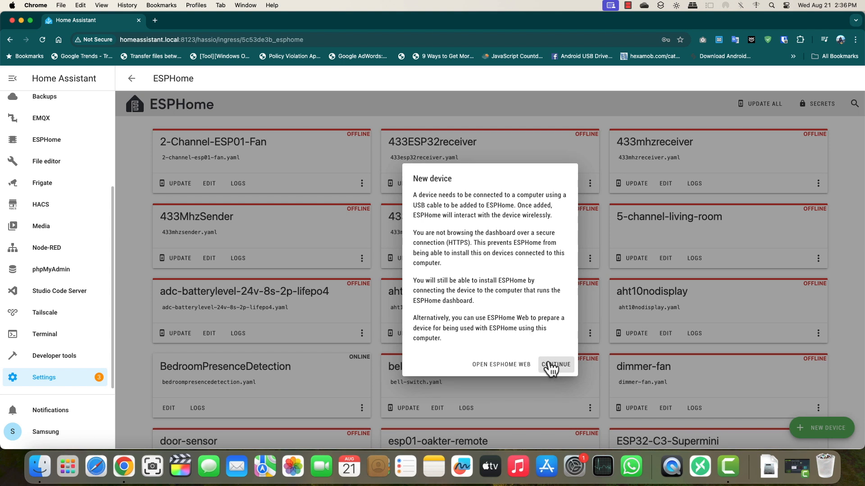
click(554, 364)
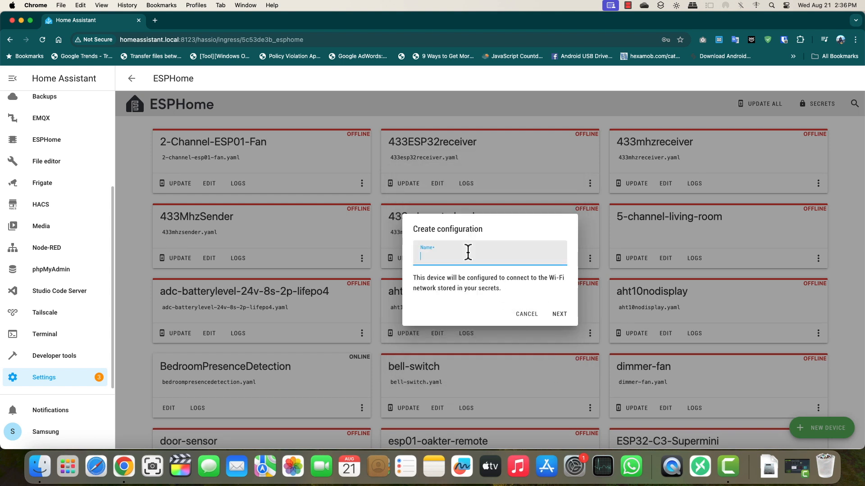
text(BedroomPresence)
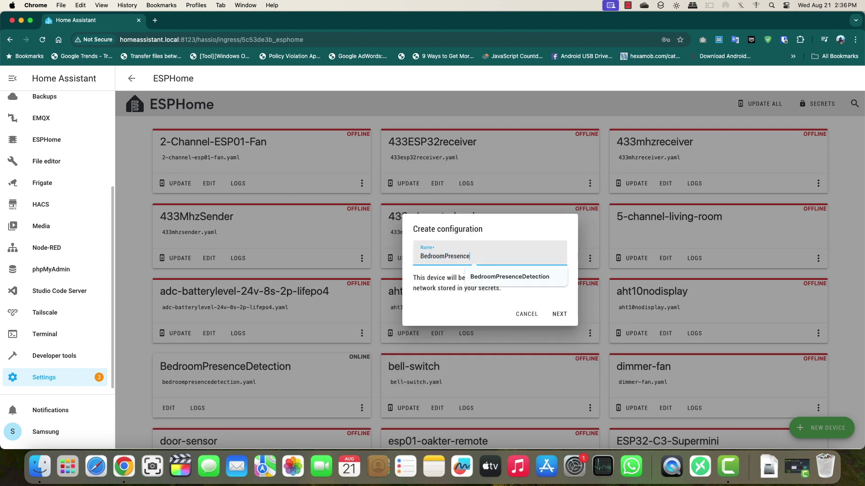
click(560, 313)
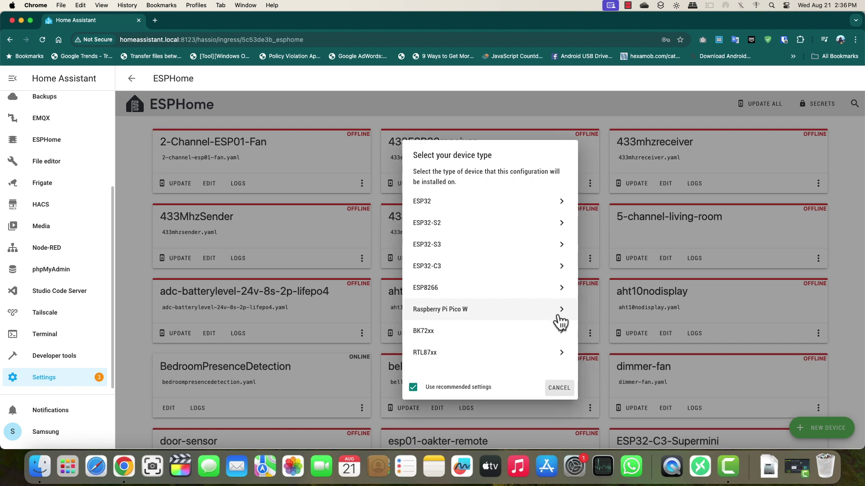
mouse_move(489, 276)
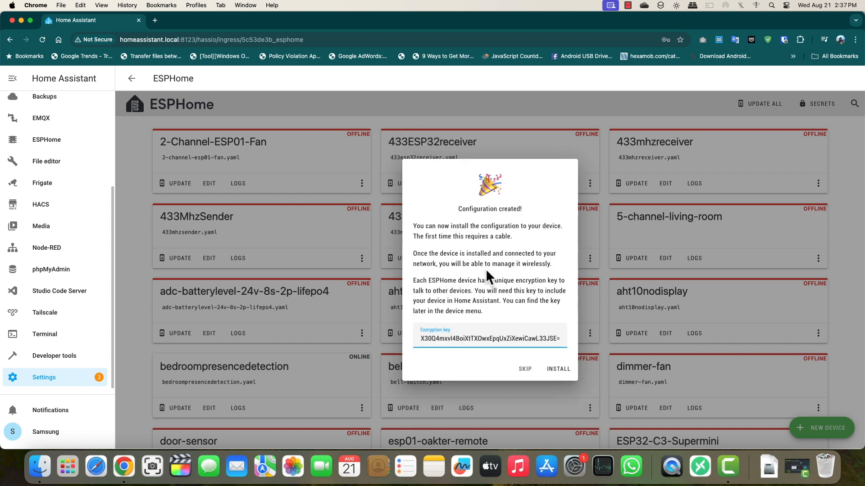
click(525, 369)
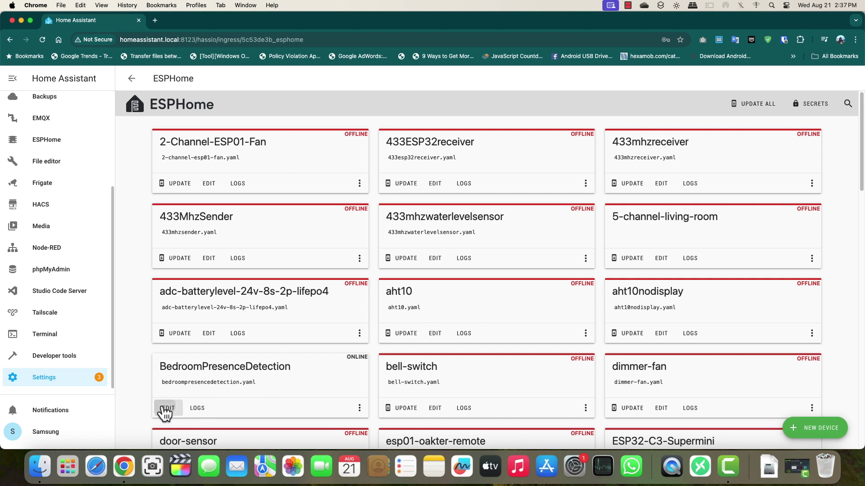
- Bring up bedroompresencedetection.yaml in the editor, close it and reopen it
click(167, 408)
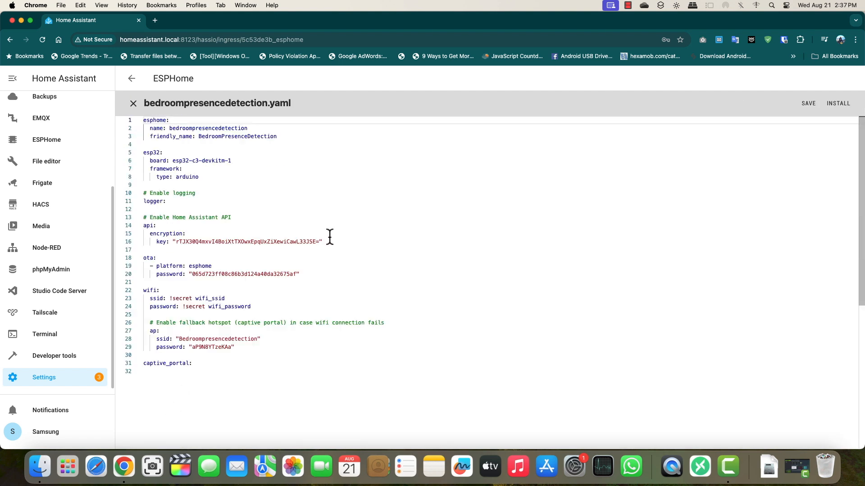
mouse_move(135, 108)
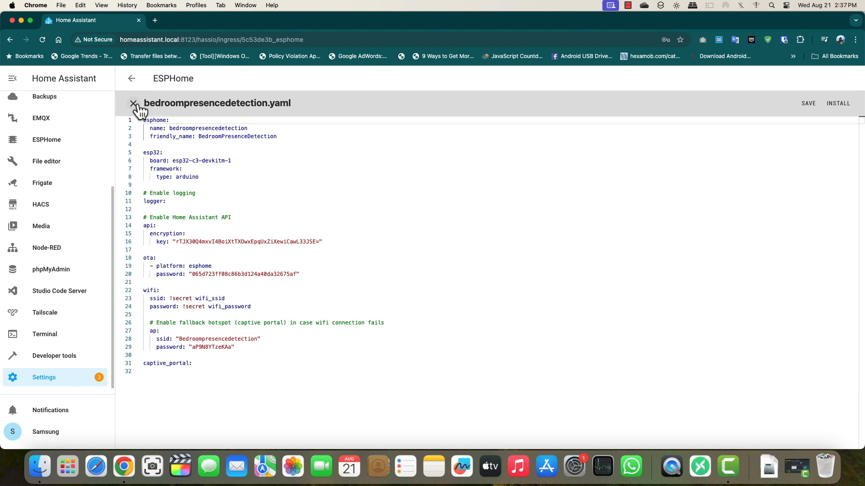
click(134, 104)
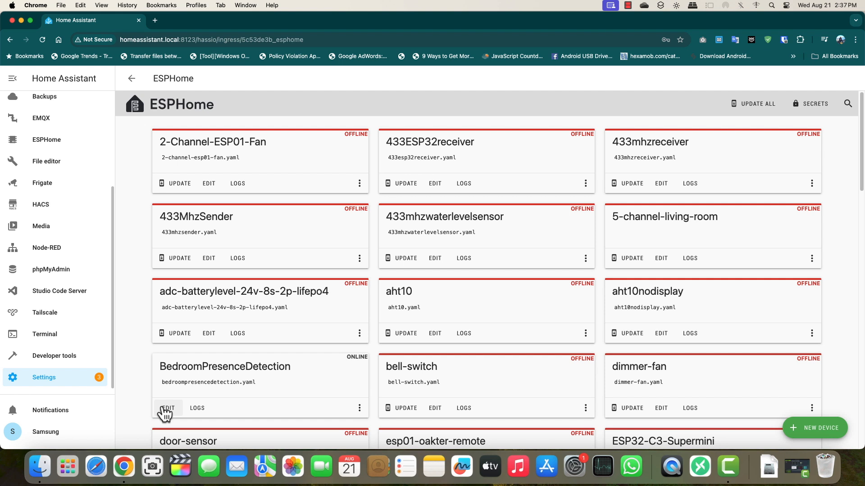
click(168, 408)
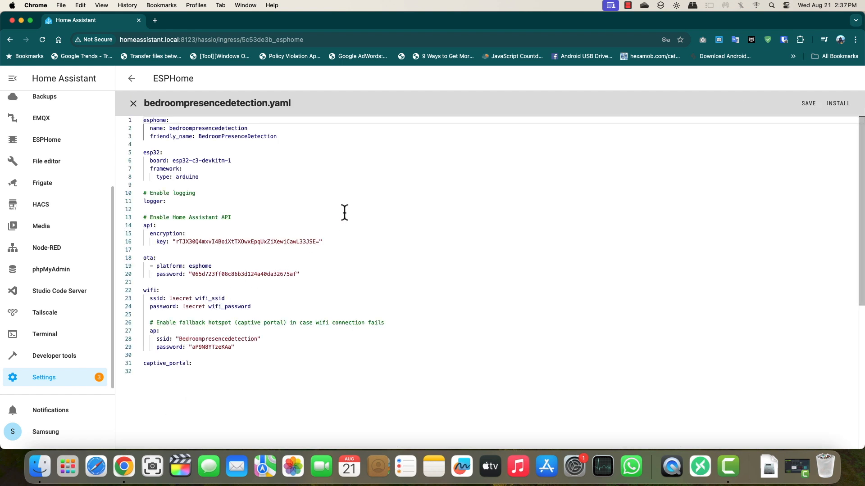
- Save the LD2420 configuration and start the install
click(808, 102)
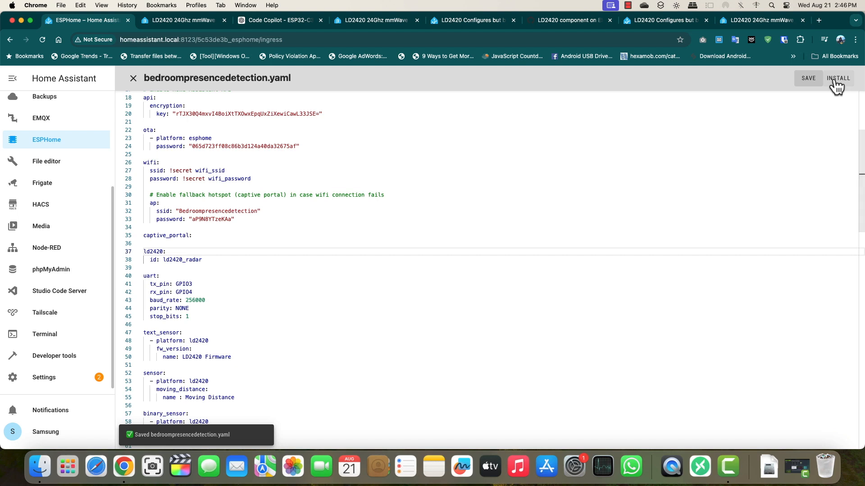
click(838, 78)
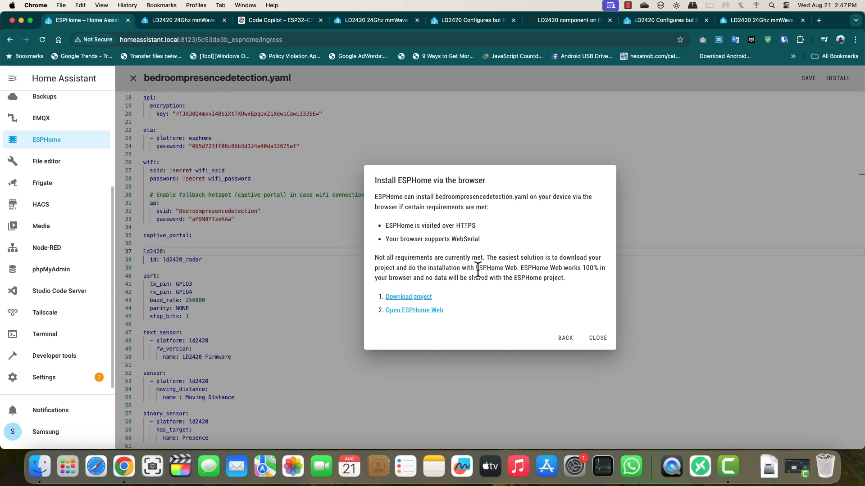
mouse_move(422, 301)
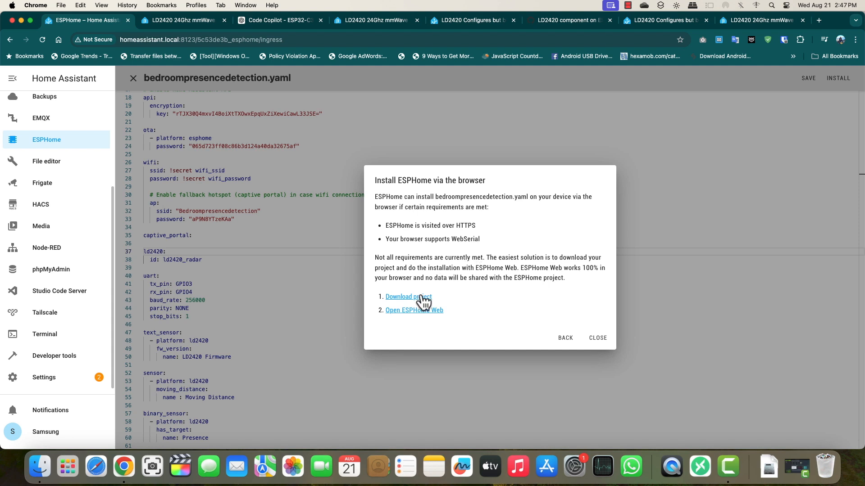
mouse_move(484, 245)
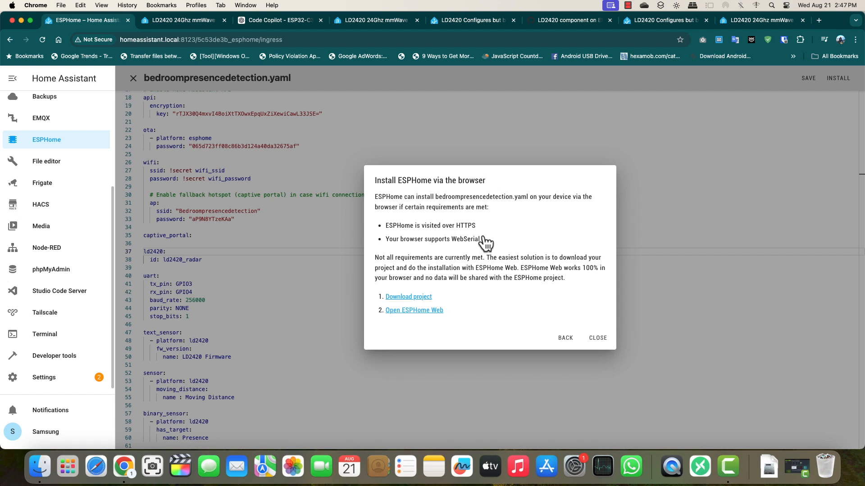
- Download the compiled bedroompresencedetection.factory.bin to Downloads
click(408, 296)
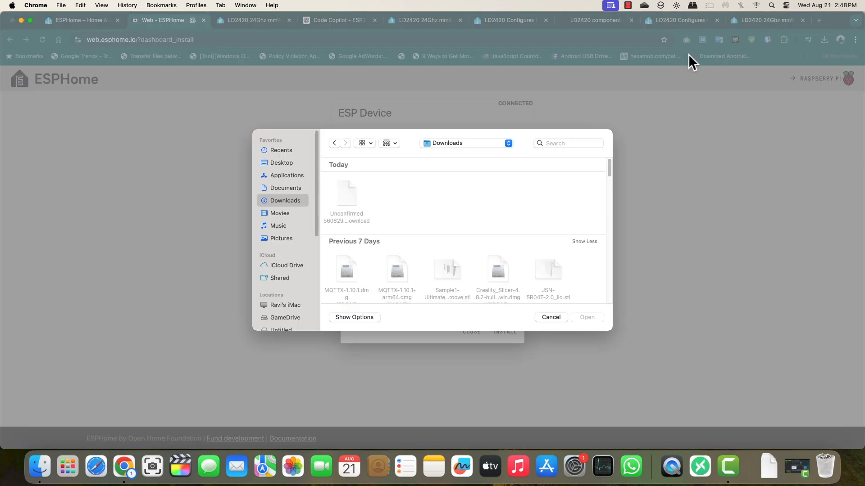
click(551, 317)
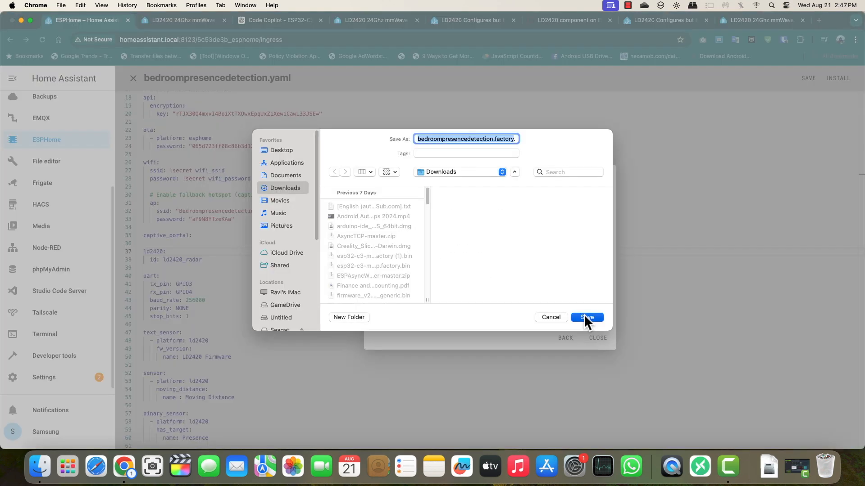
click(587, 317)
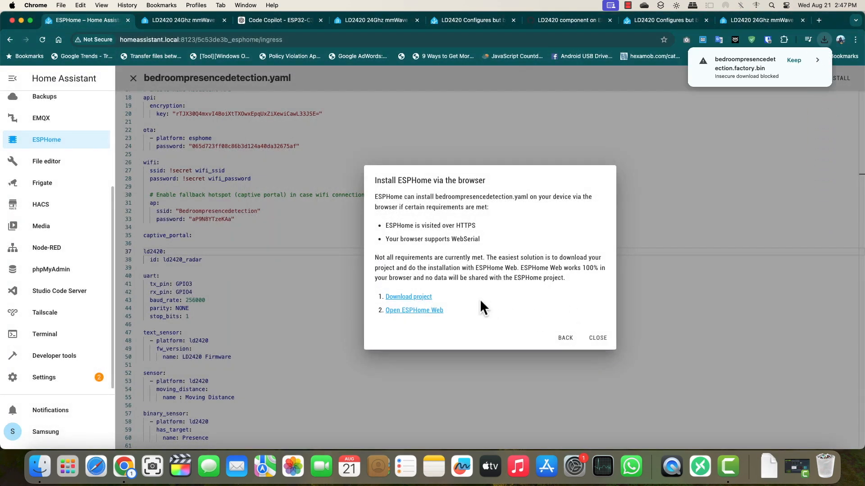
mouse_move(423, 315)
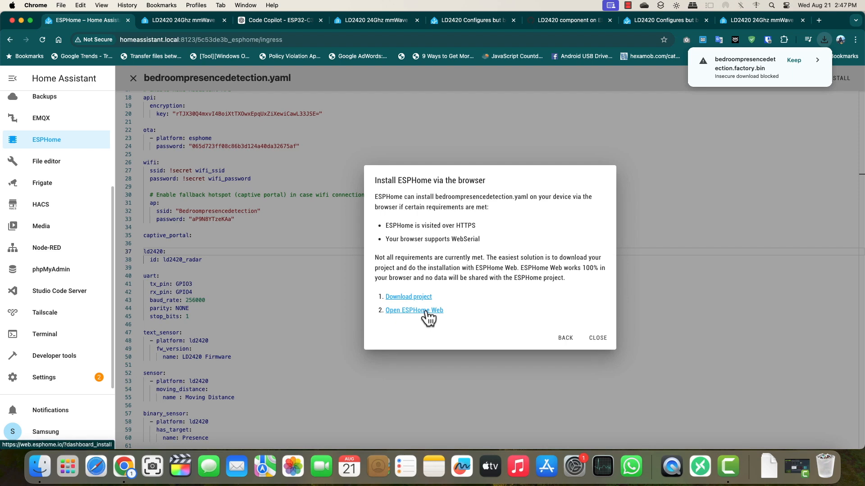
- Connect ESPHome Web to the ESP device via the USB JTAG serial debug unit
click(414, 310)
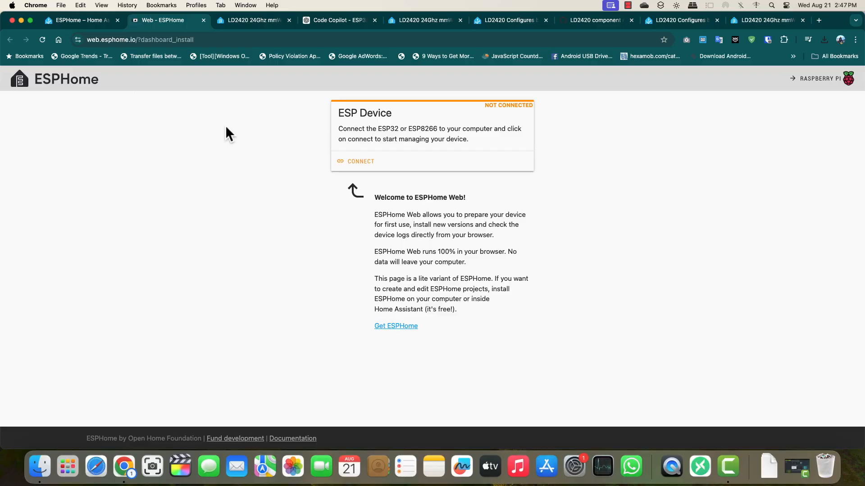
click(355, 162)
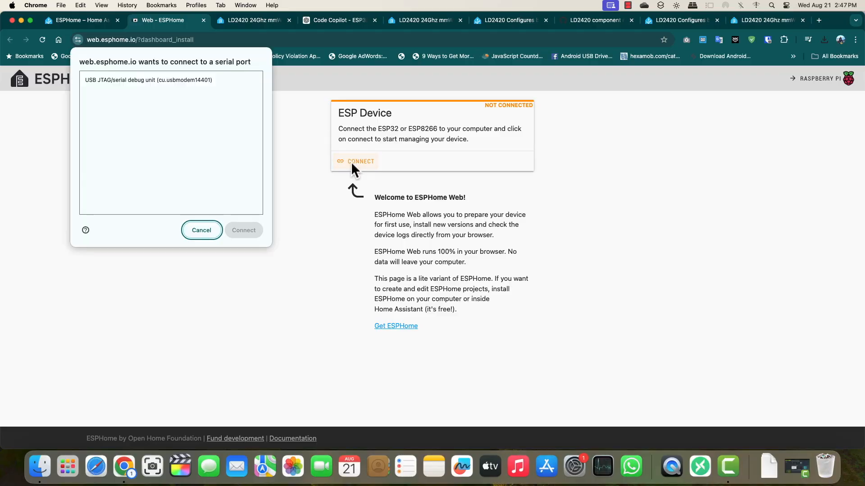
click(147, 79)
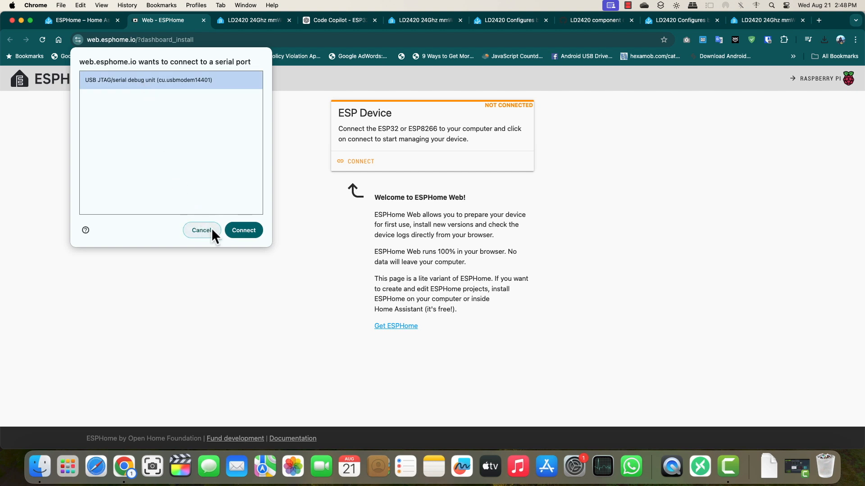
click(243, 230)
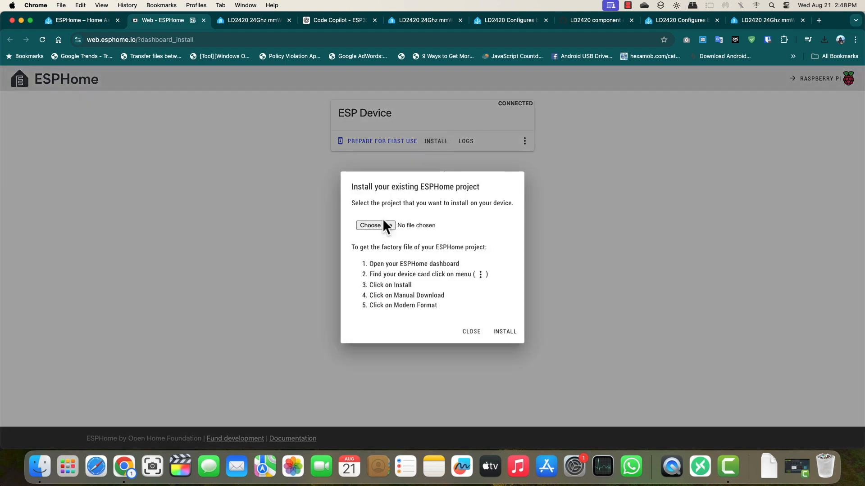
- Choose bedroompresencedetection.factory.bin from Downloads and start installing it
click(369, 225)
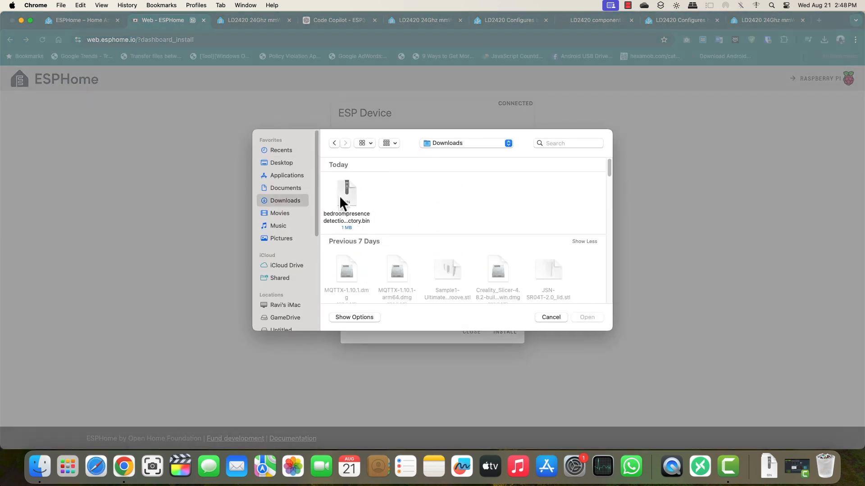
click(346, 193)
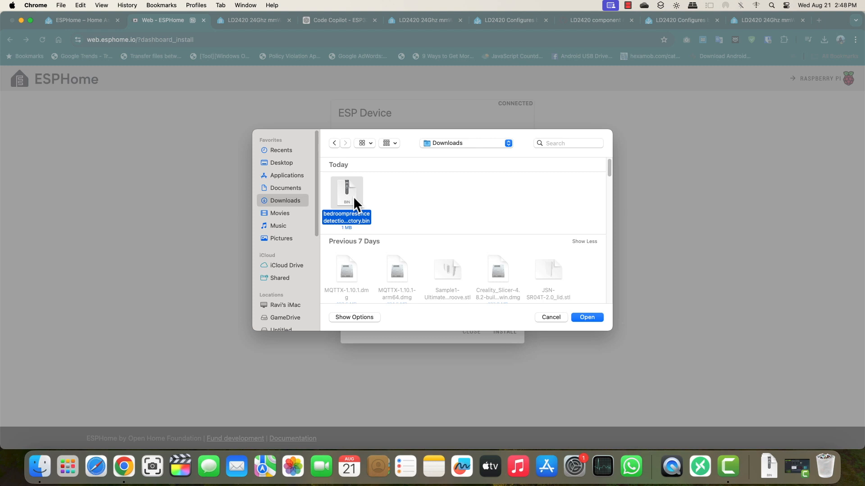
mouse_move(551, 317)
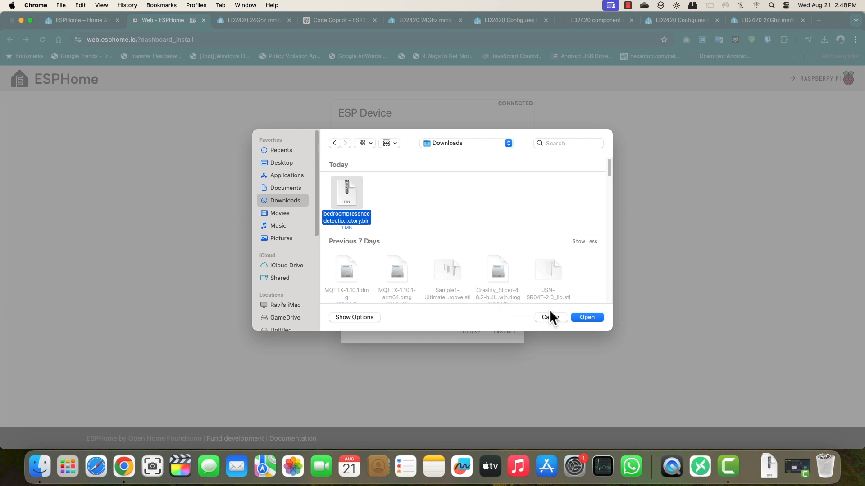
click(587, 317)
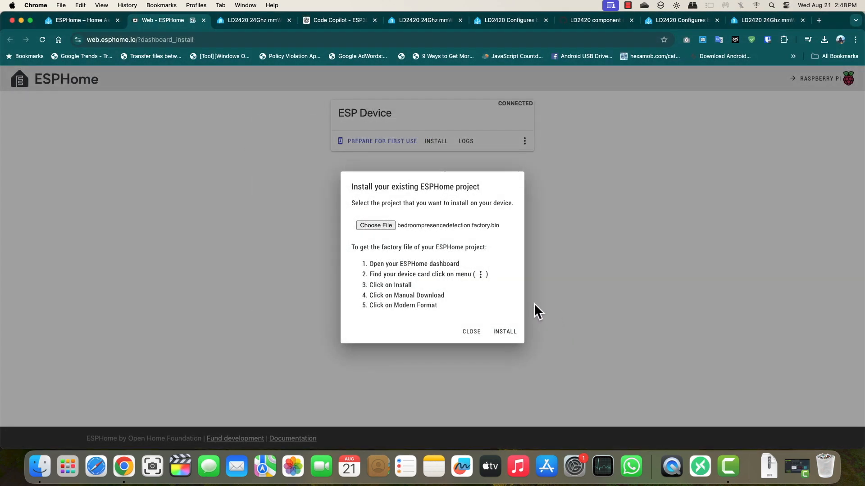
click(504, 332)
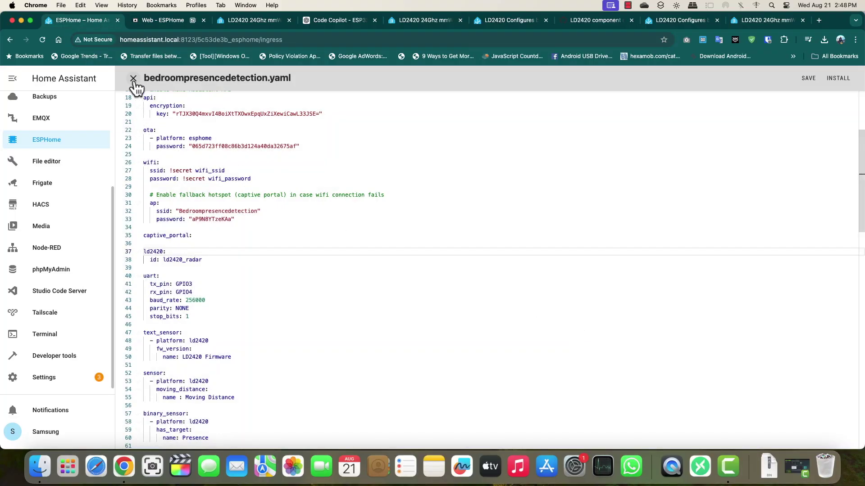
- View BedroomPresenceDetection's logs and highlight the successful API handshake line
click(134, 79)
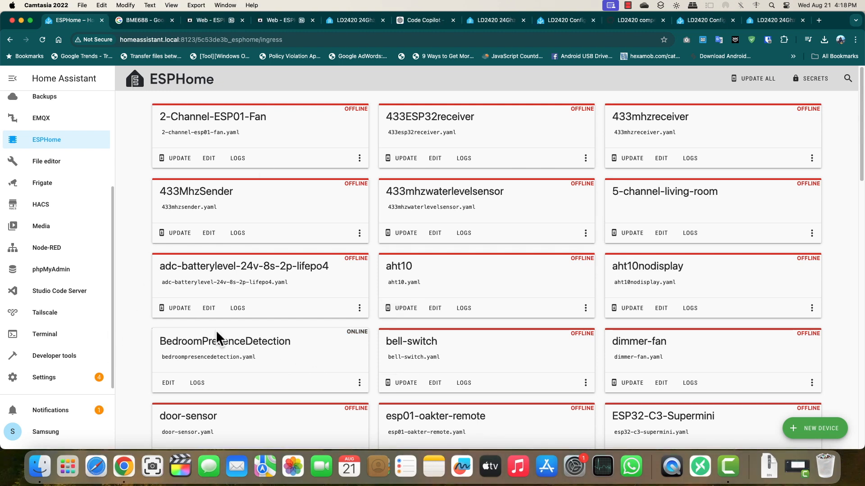
scroll(down, 3)
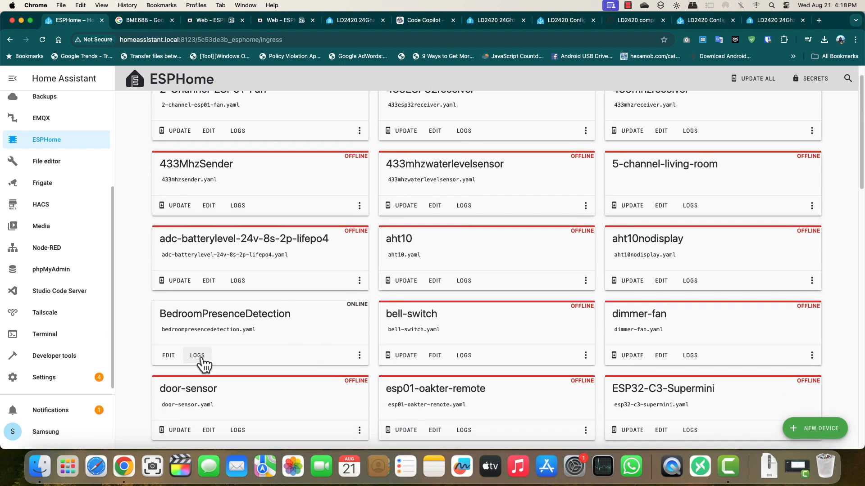
click(196, 356)
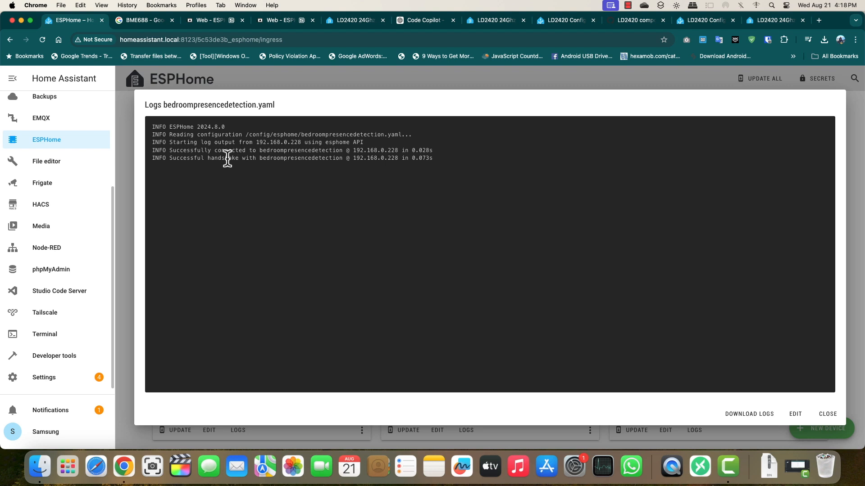
drag(208, 158, 433, 159)
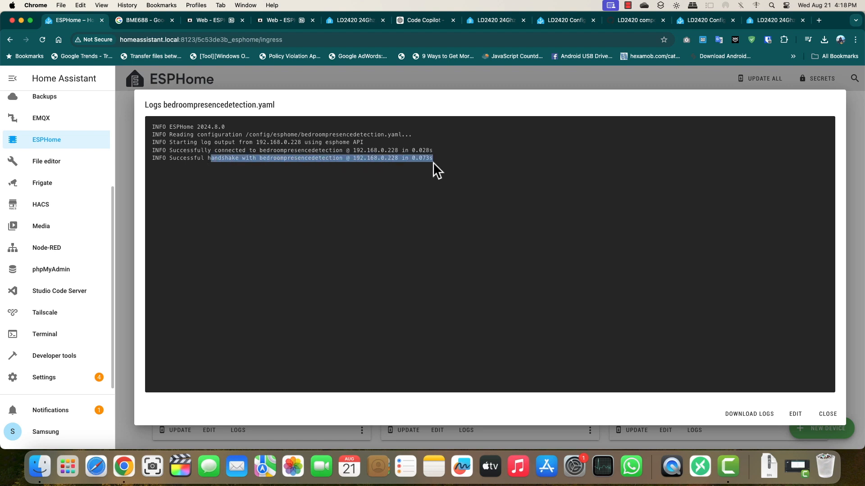
mouse_move(827, 414)
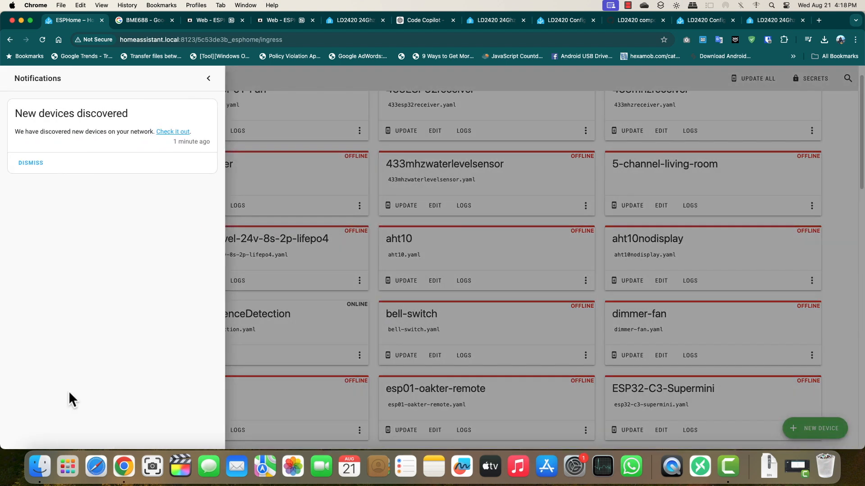
- Add the discovered BedroomPresenceDetection ESPHome node via Settings > Devices & services
click(30, 162)
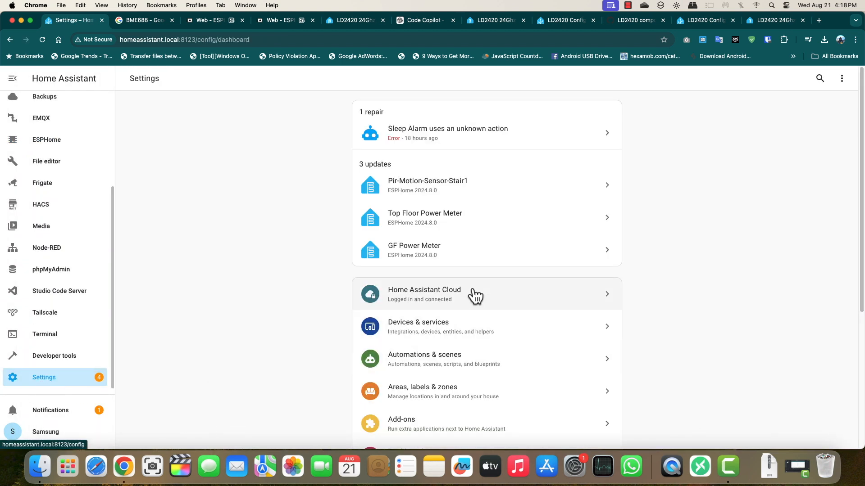
click(418, 327)
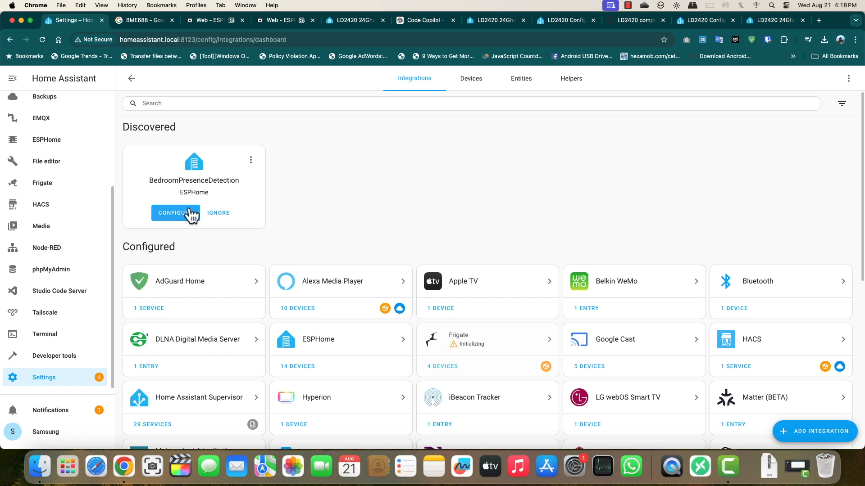
mouse_move(186, 227)
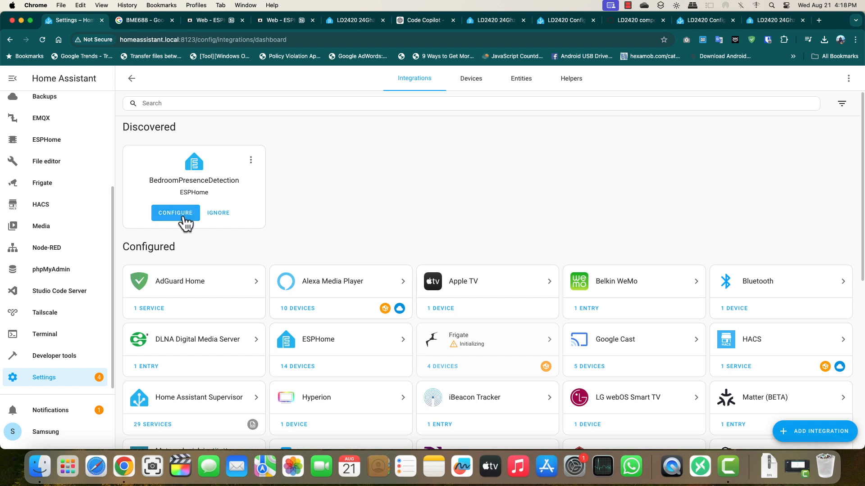
click(174, 212)
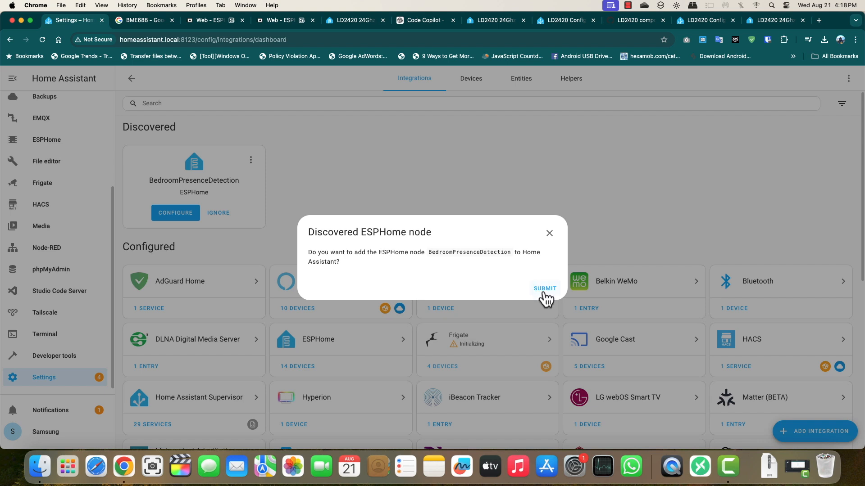
click(545, 288)
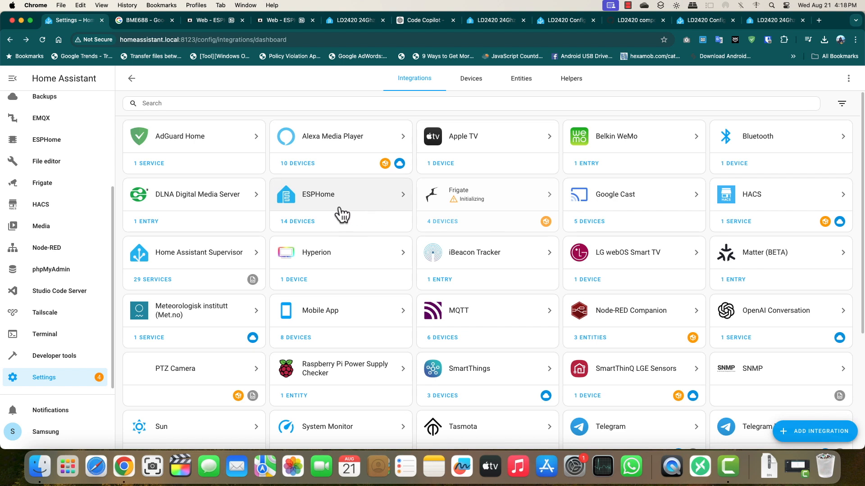
- Review BedroomPresenceDetection's sensors on its device page, then show them on the Overview dashboard
click(340, 194)
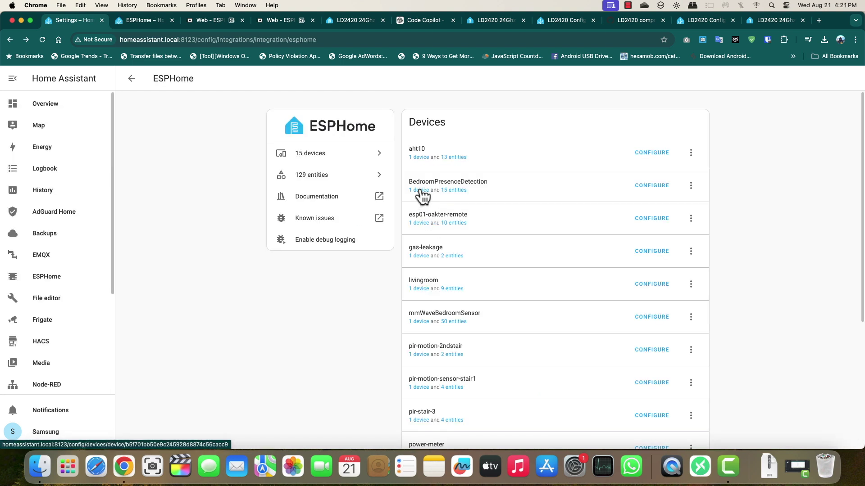
click(417, 190)
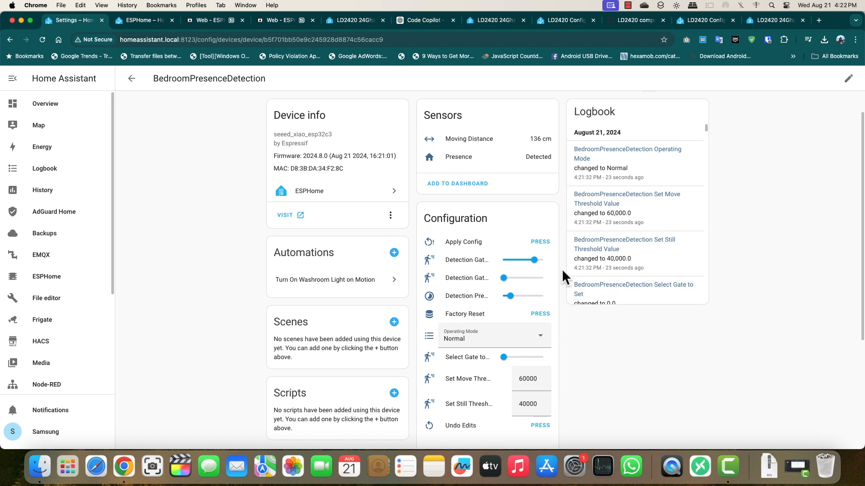
scroll(down, 3)
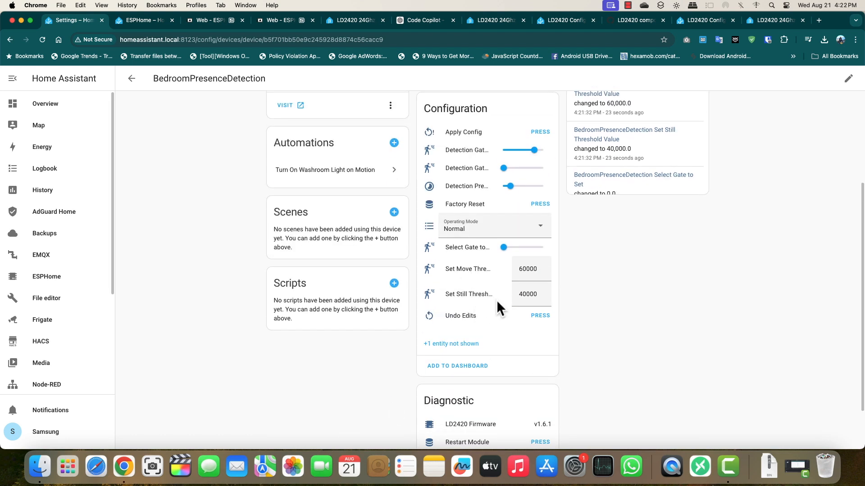
click(45, 104)
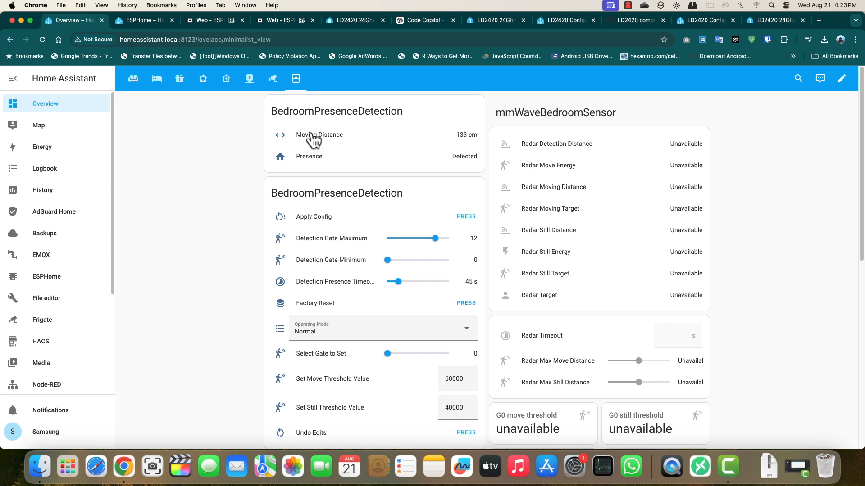
click(133, 78)
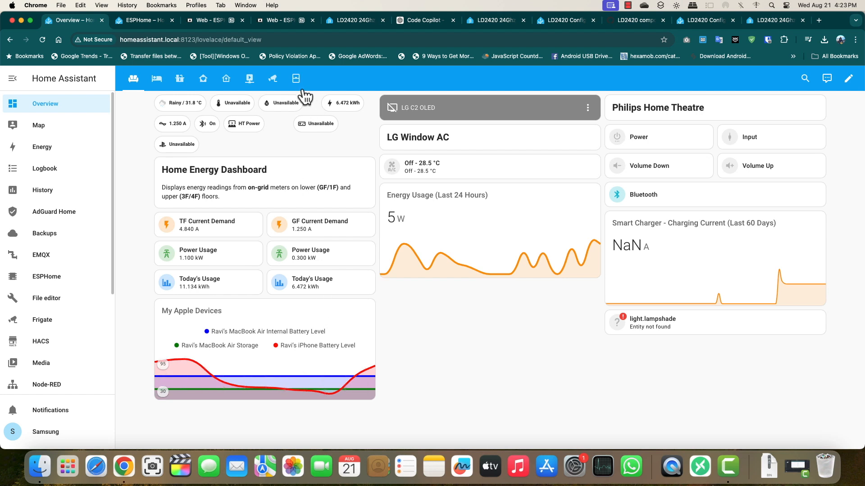
click(296, 79)
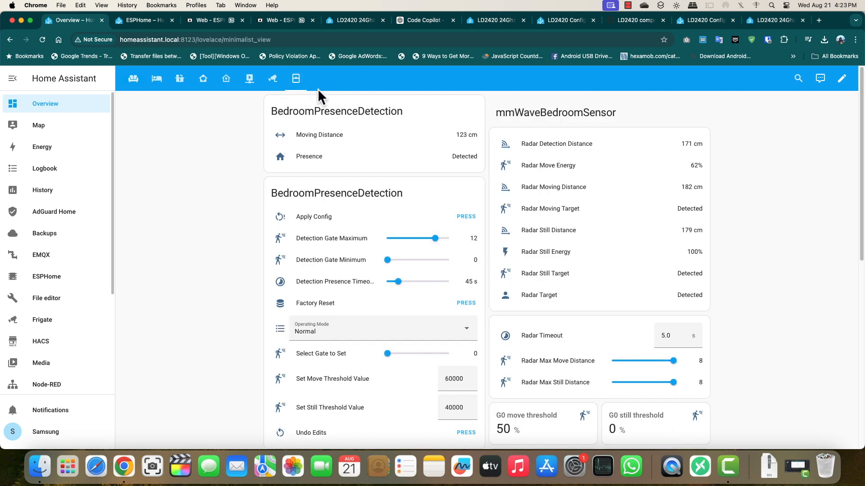
click(318, 135)
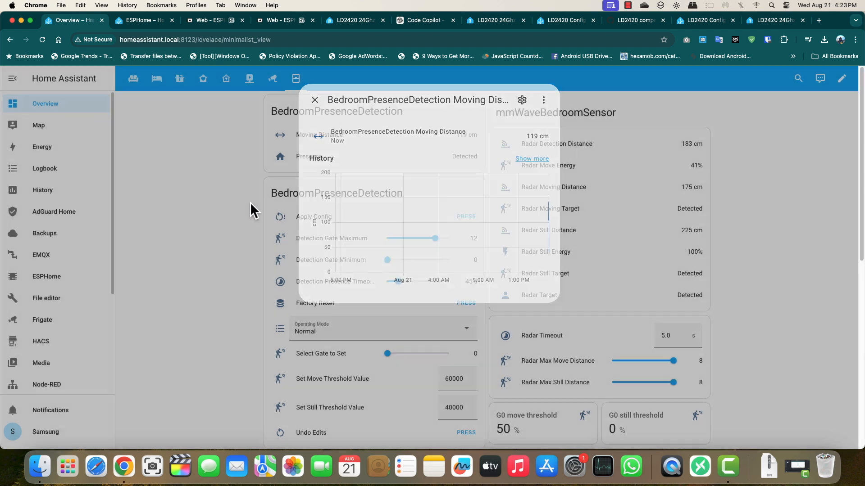
click(315, 99)
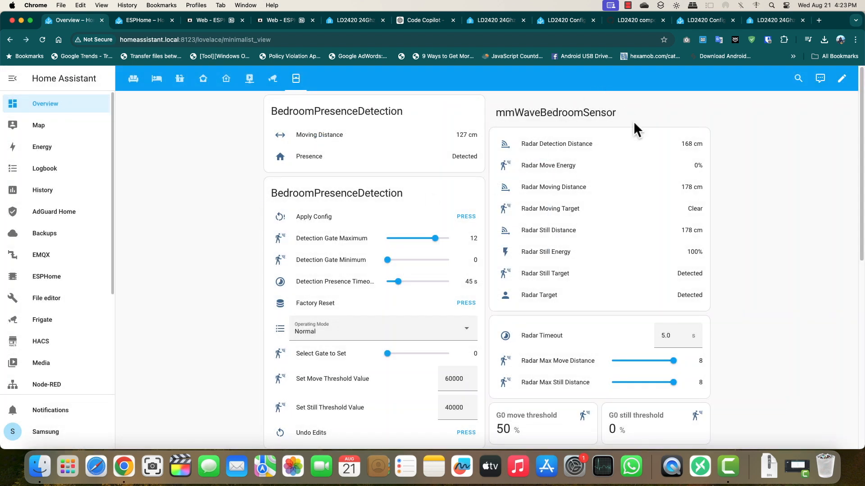
mouse_move(506, 122)
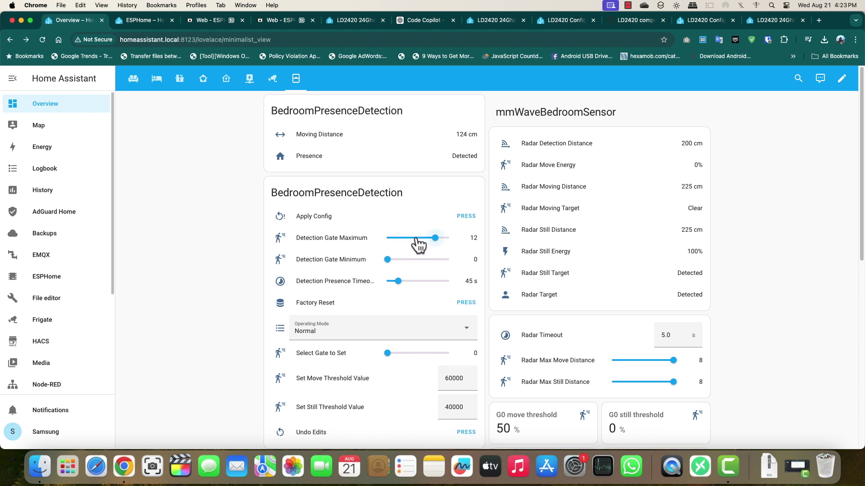
scroll(down, 3)
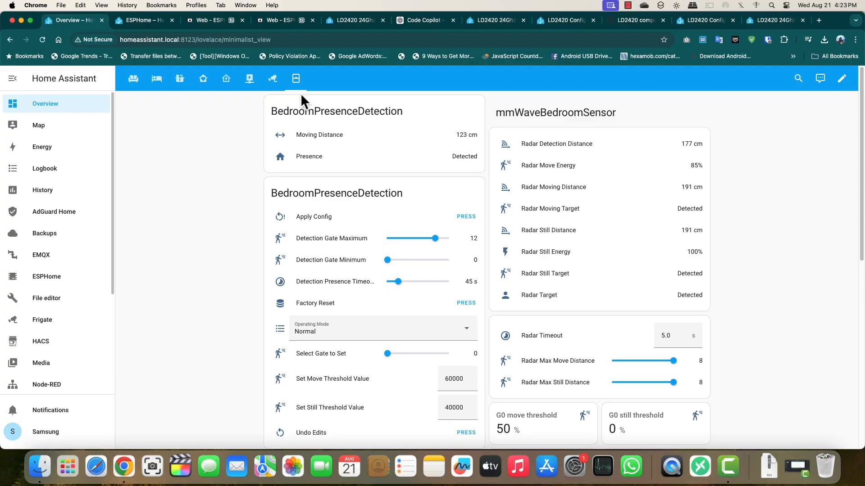
click(318, 135)
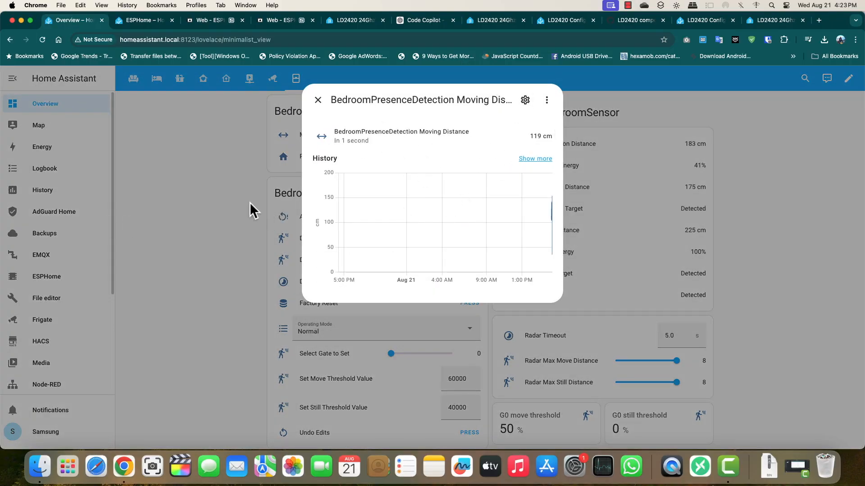
click(317, 99)
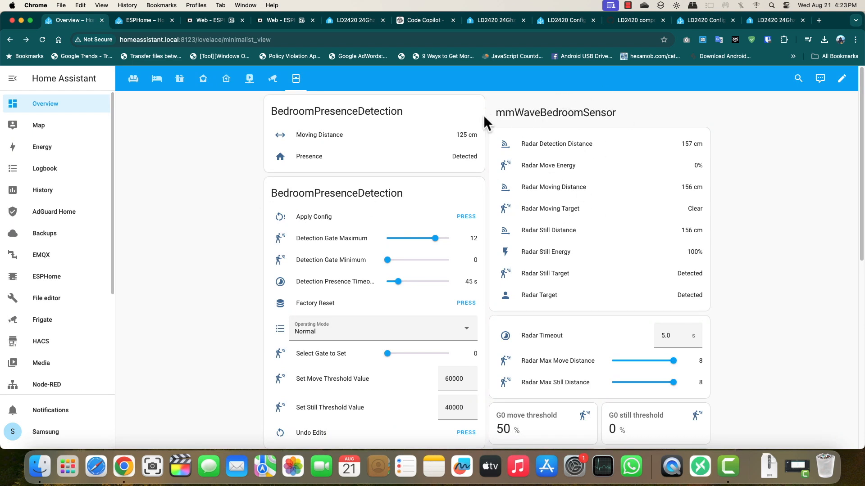